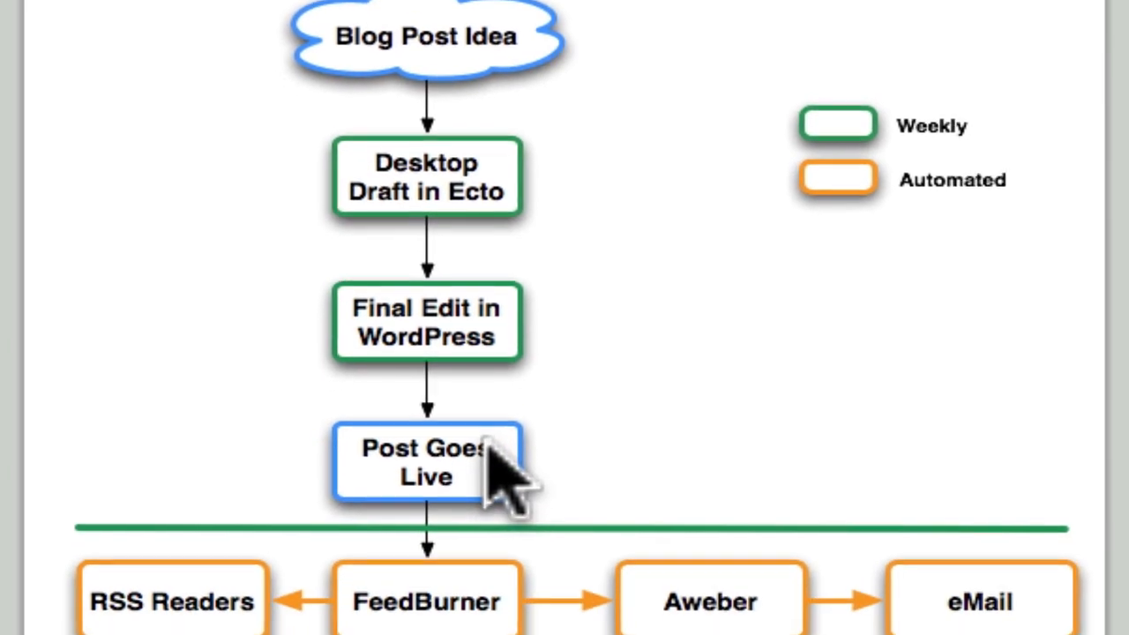
scroll("down", 3)
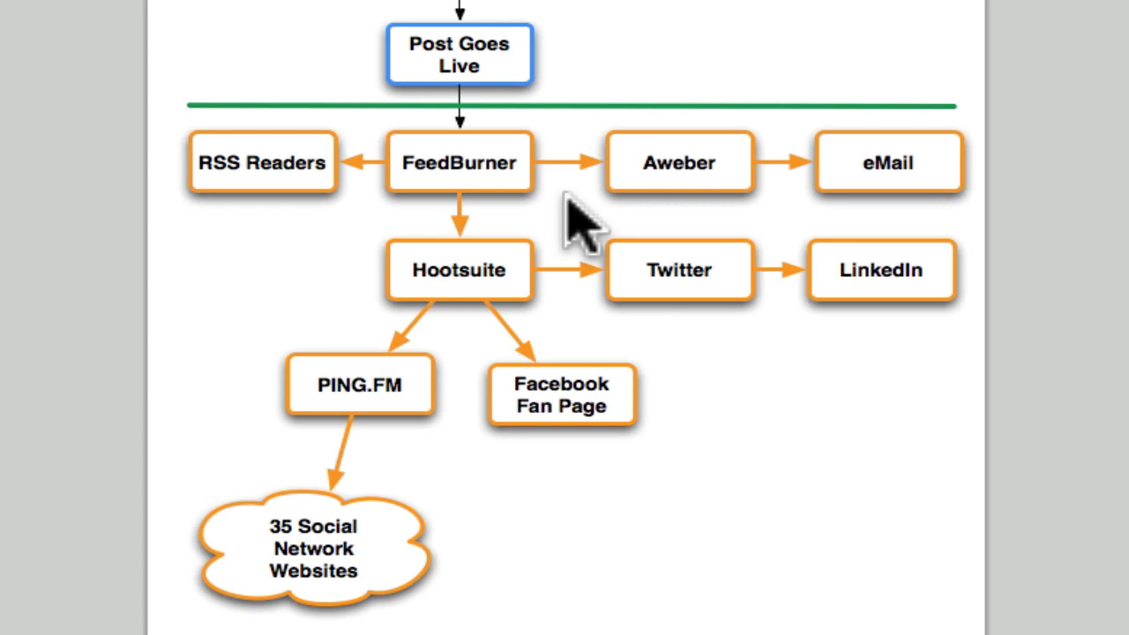
mouse_move(256, 185)
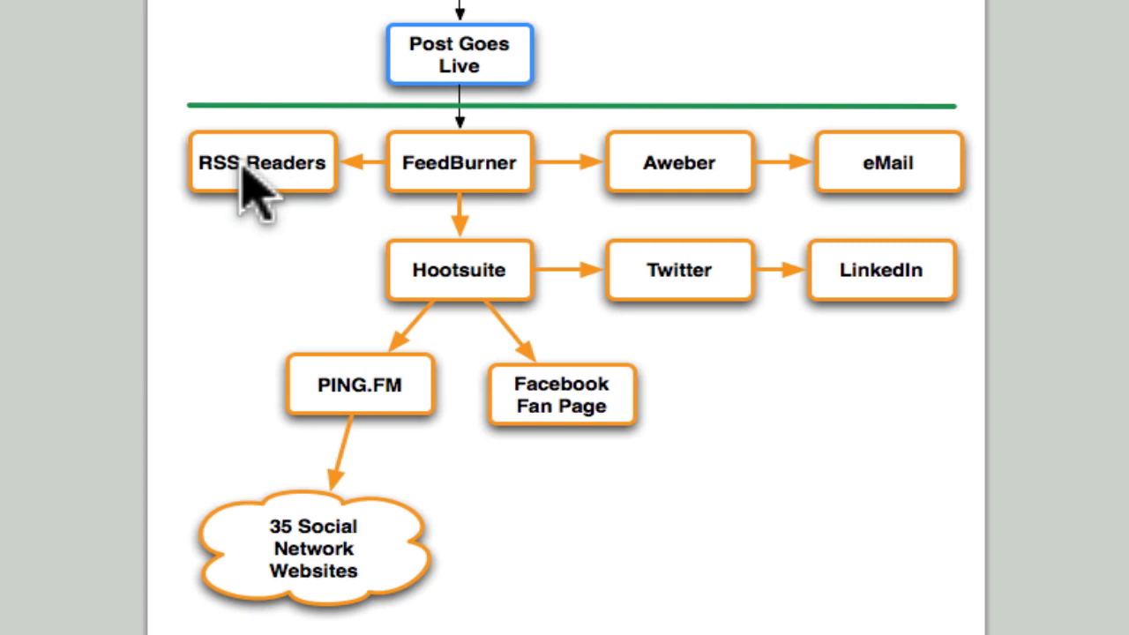
mouse_move(697, 190)
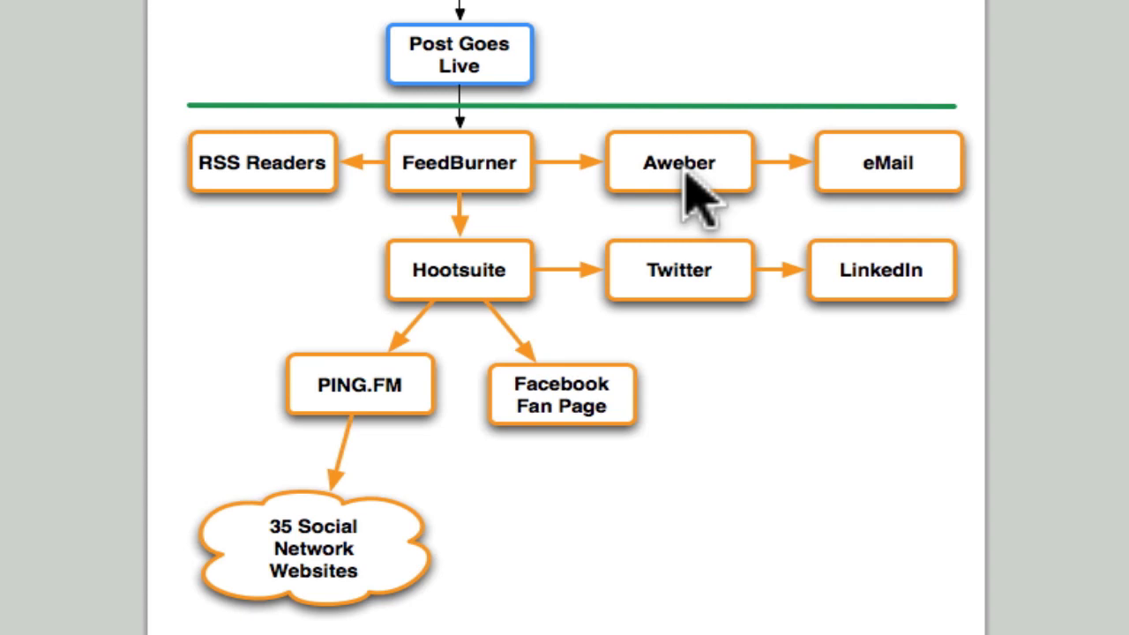
mouse_move(921, 197)
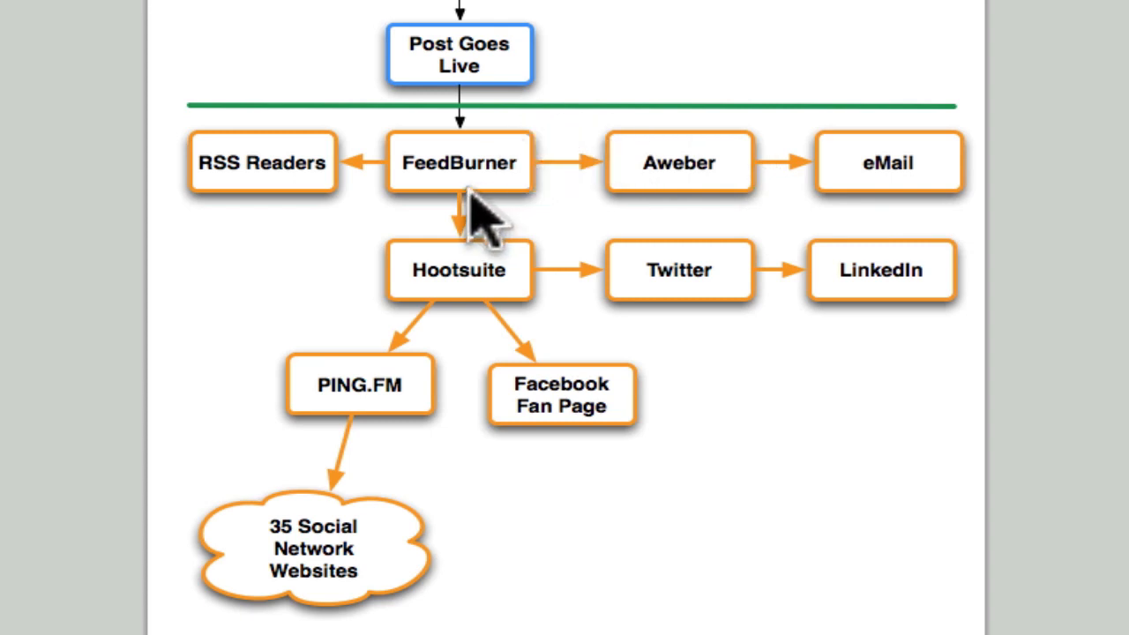
mouse_move(485, 256)
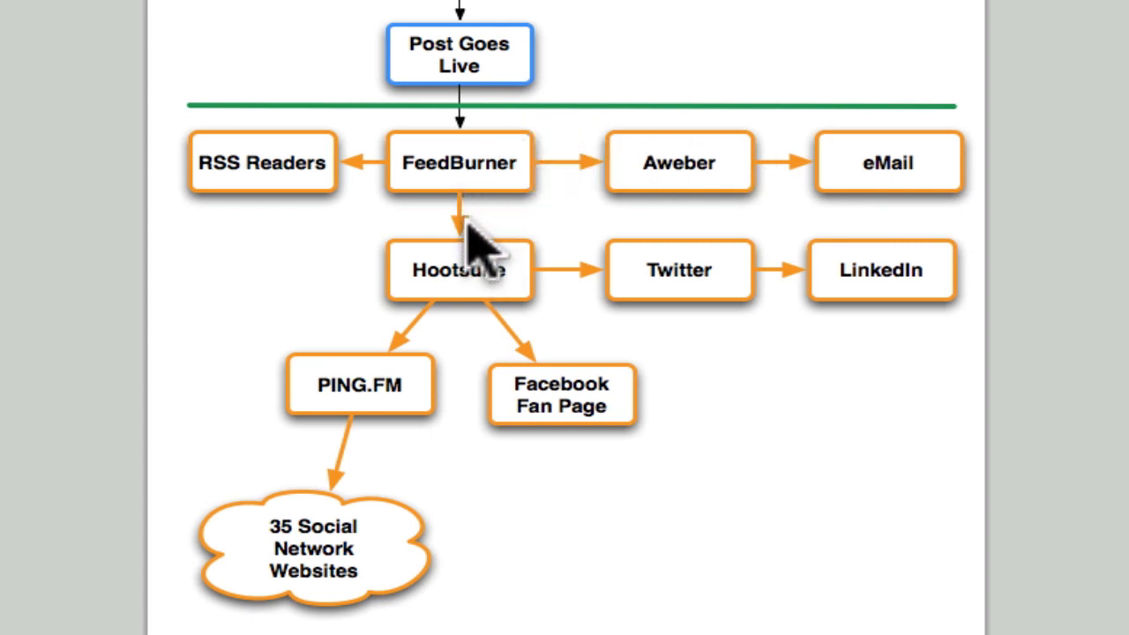
mouse_move(944, 332)
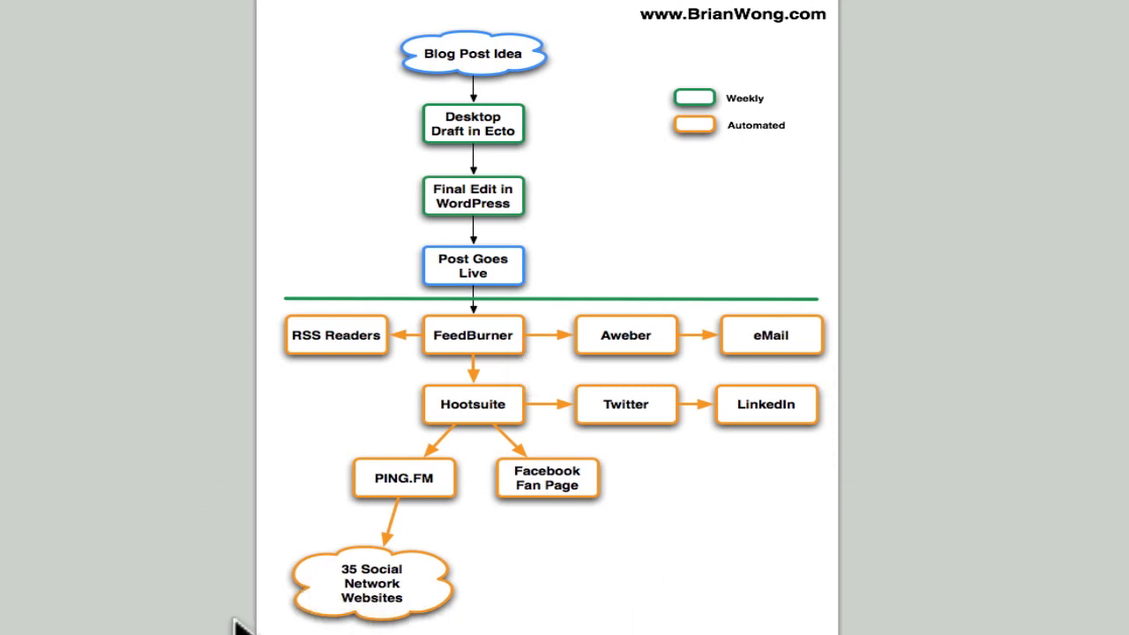
mouse_move(755, 462)
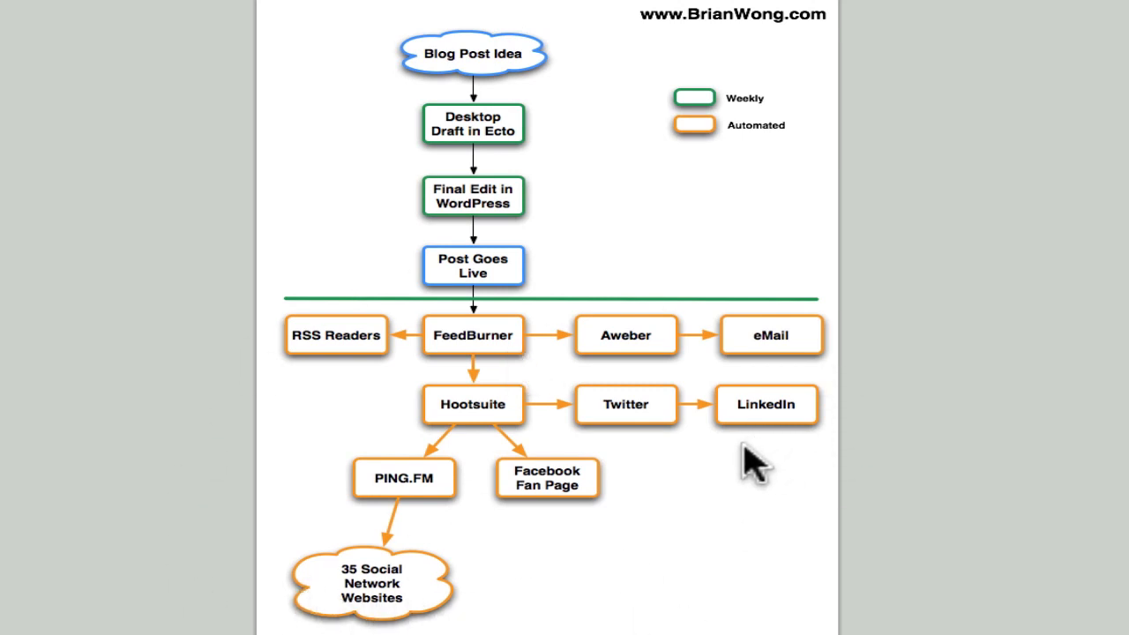
mouse_move(745, 462)
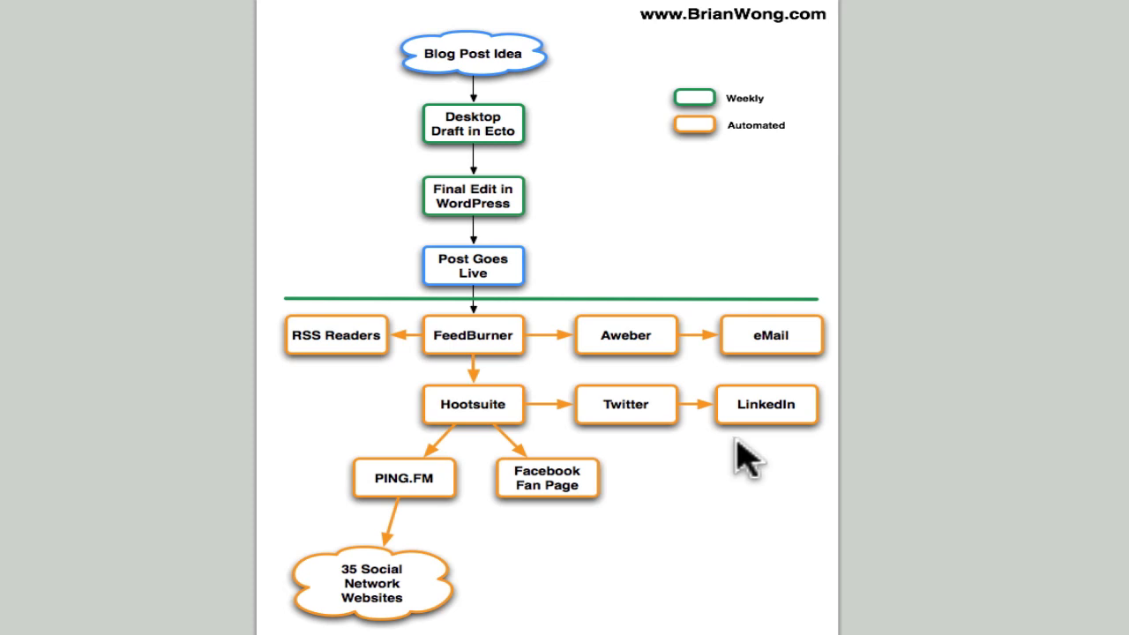